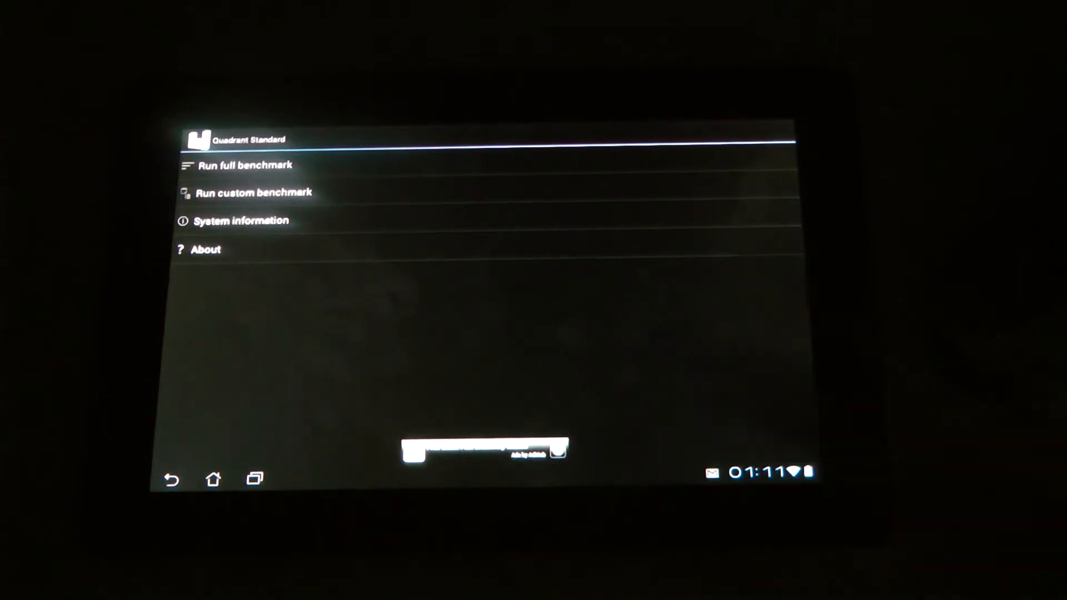
Start the full Quadrant Standard benchmark from the main menu.
left_click(244, 166)
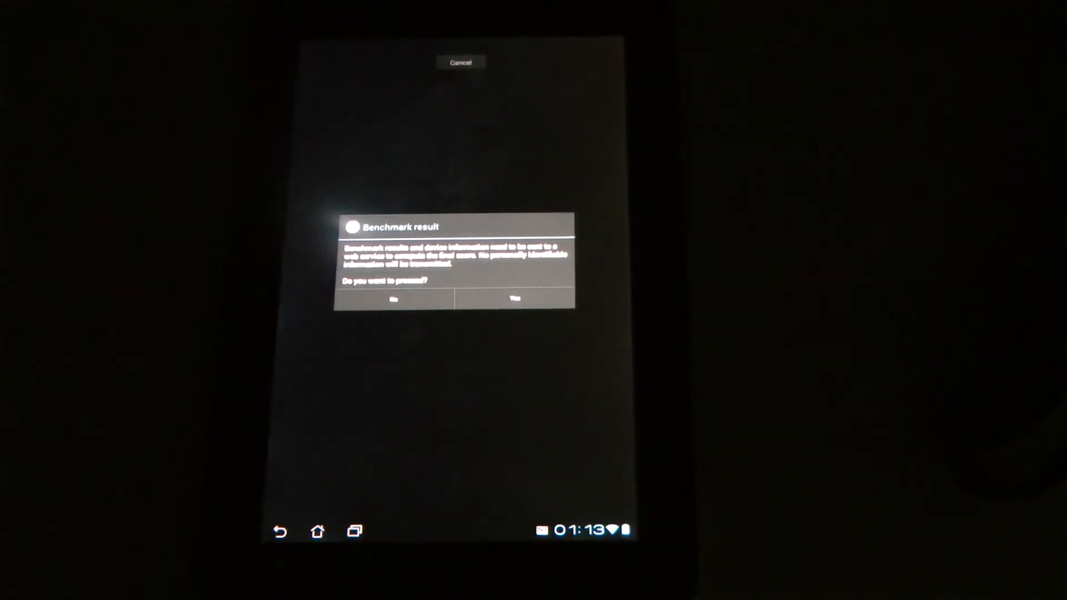
Confirm sending the results online to reveal the device score comparison chart.
left_click(515, 299)
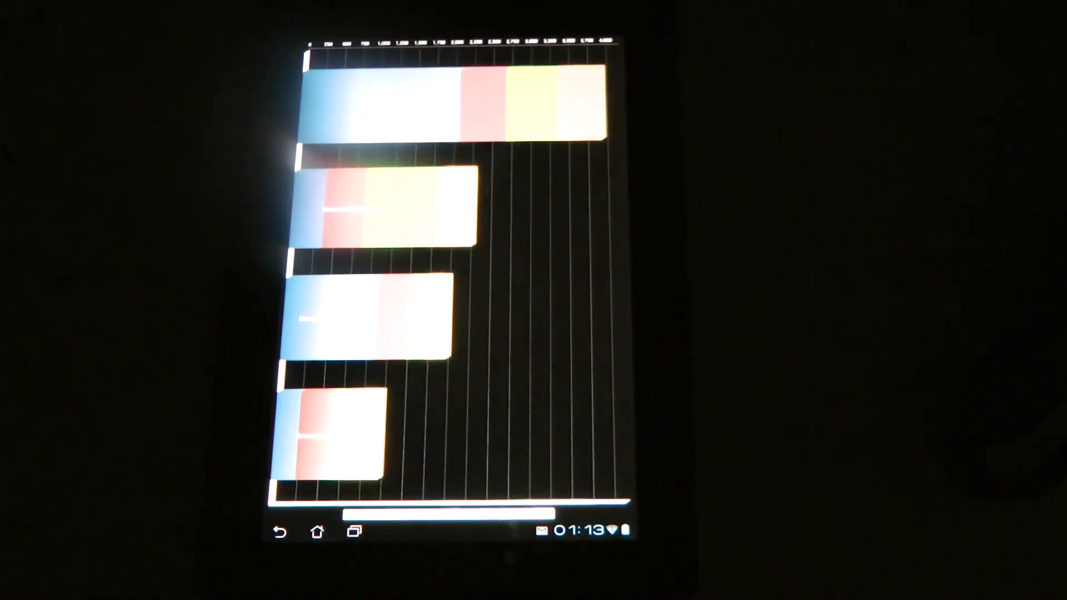